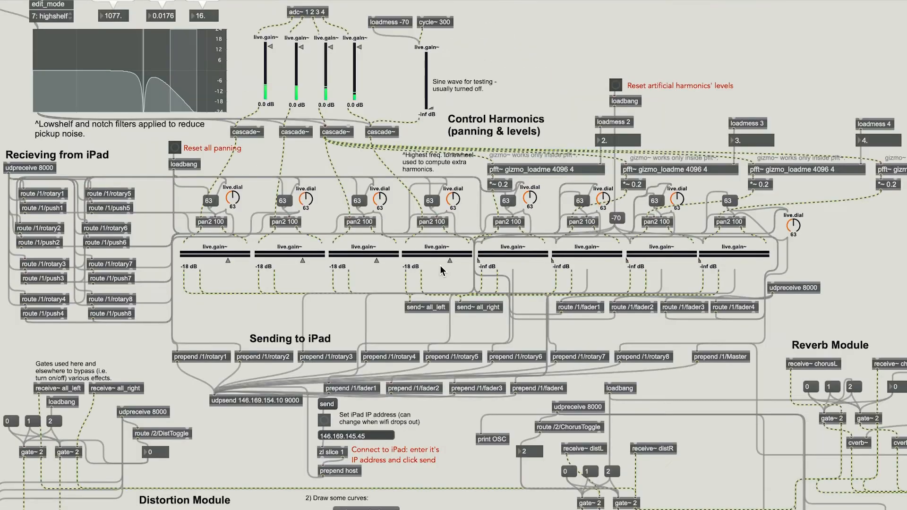
{"action": "scroll", "scroll_direction": "down", "scroll_amount": 3}
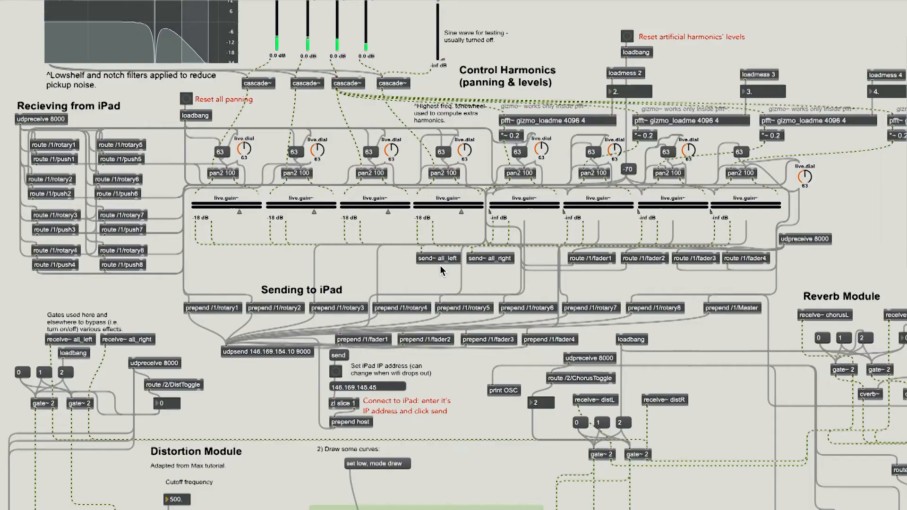